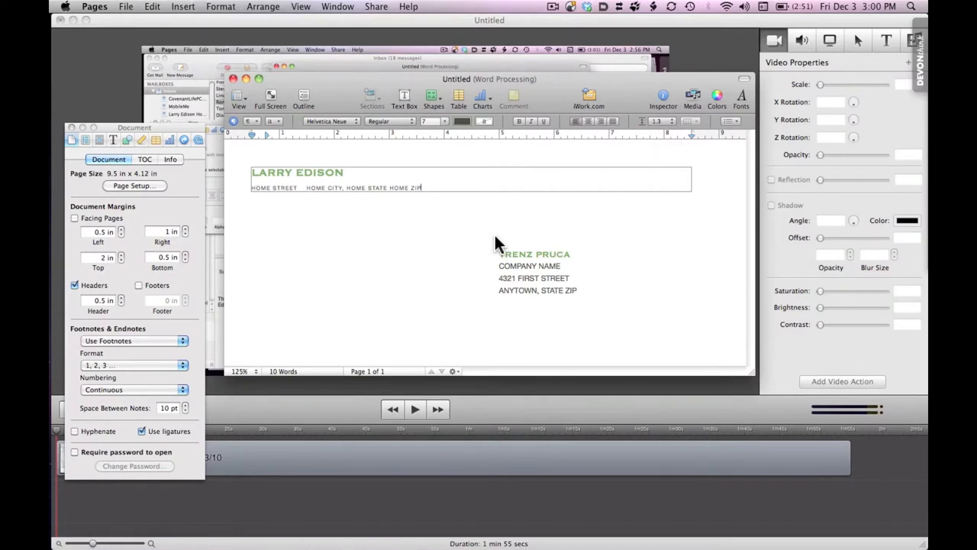
left_click(497, 237)
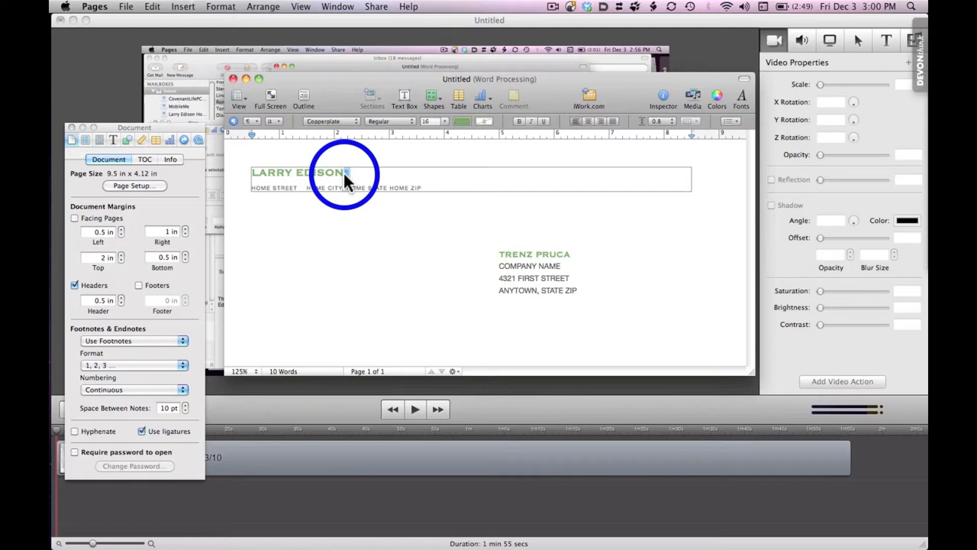
double_click(300, 171)
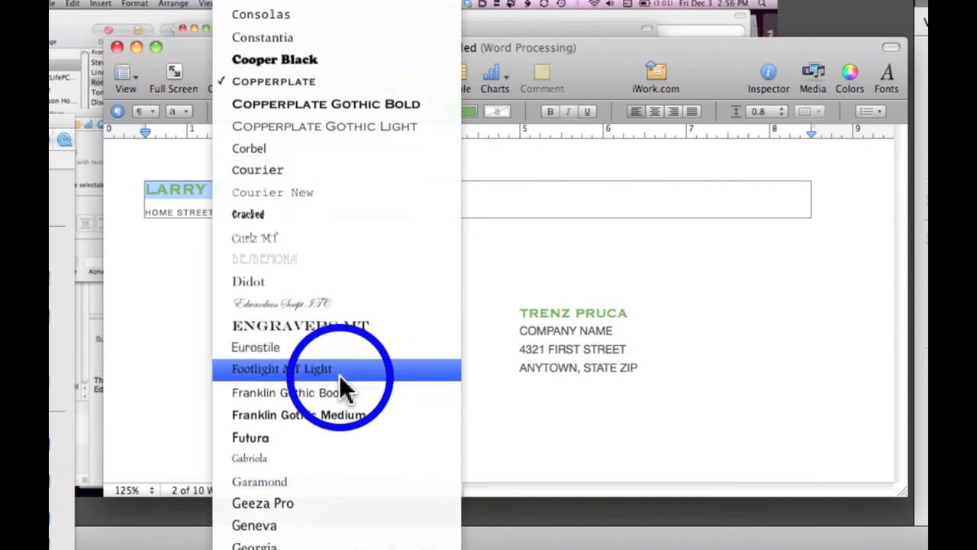
scroll("down", 3)
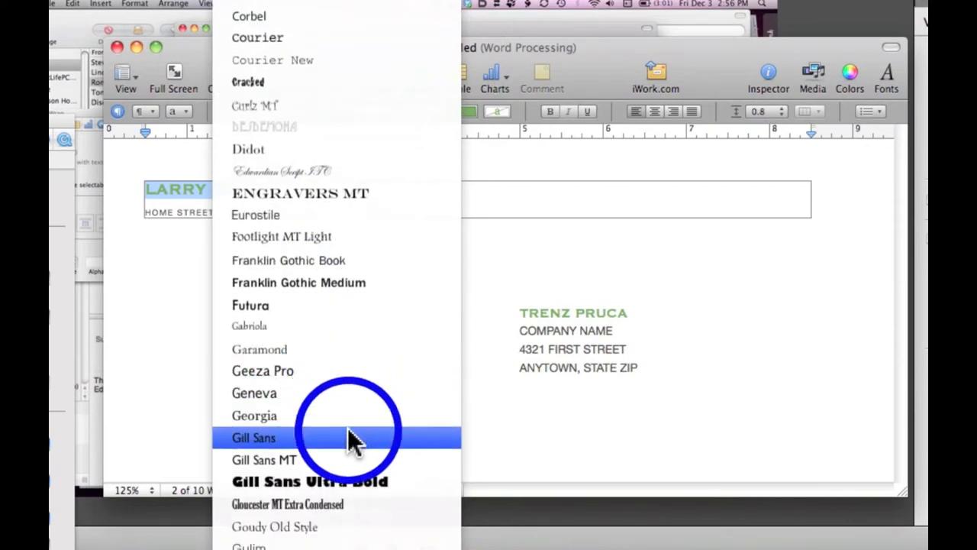
mouse_move(360, 327)
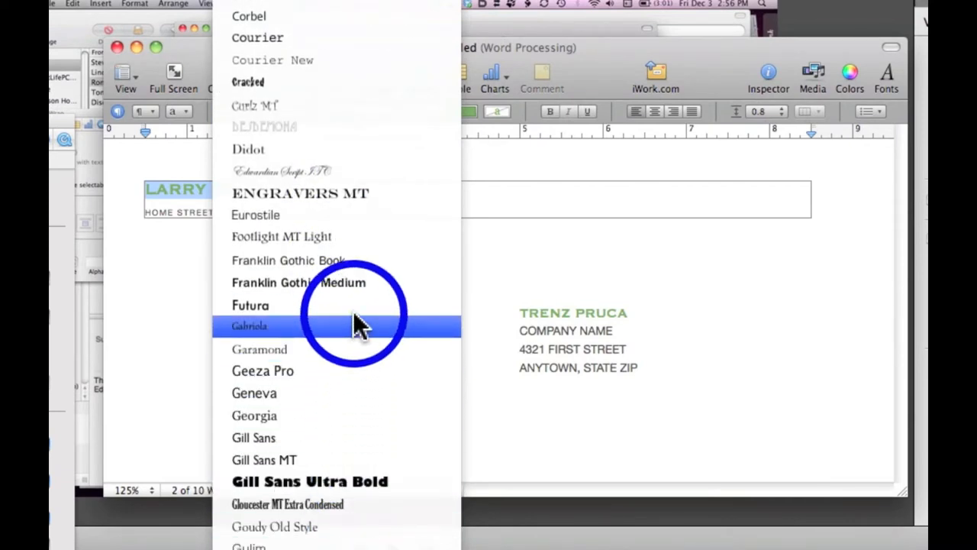
scroll("down", 3)
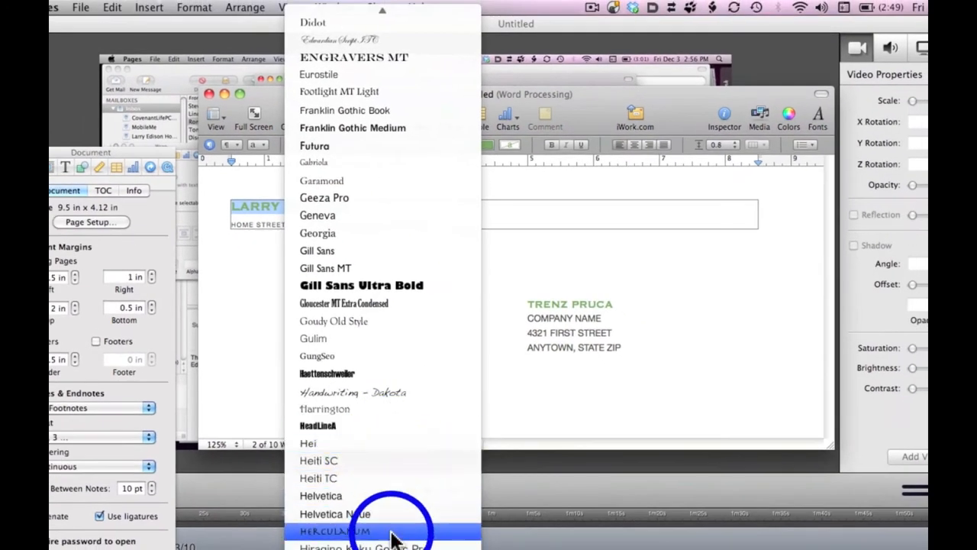
left_click(335, 530)
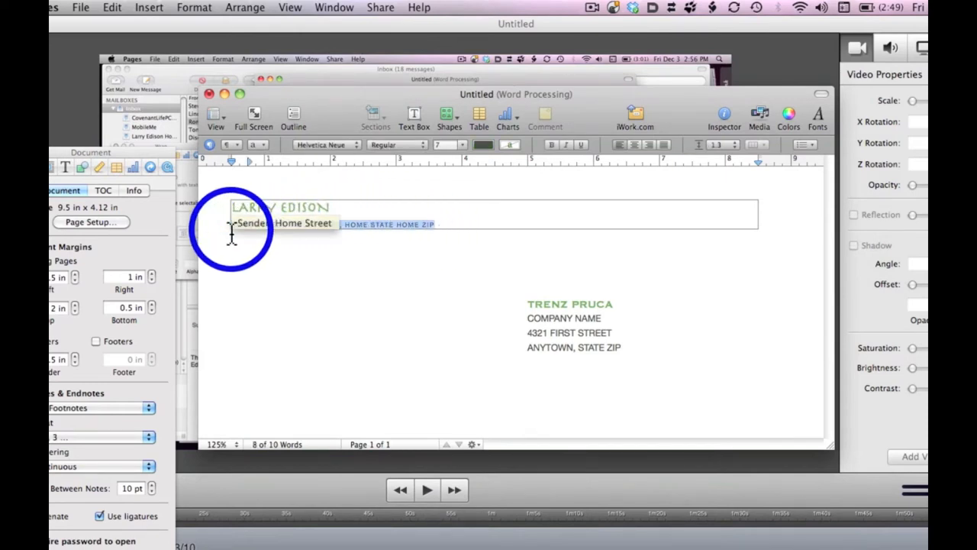
Replace the HOME STREET placeholder with '123 ADDRESS SARASOTA, FL'
type("123")
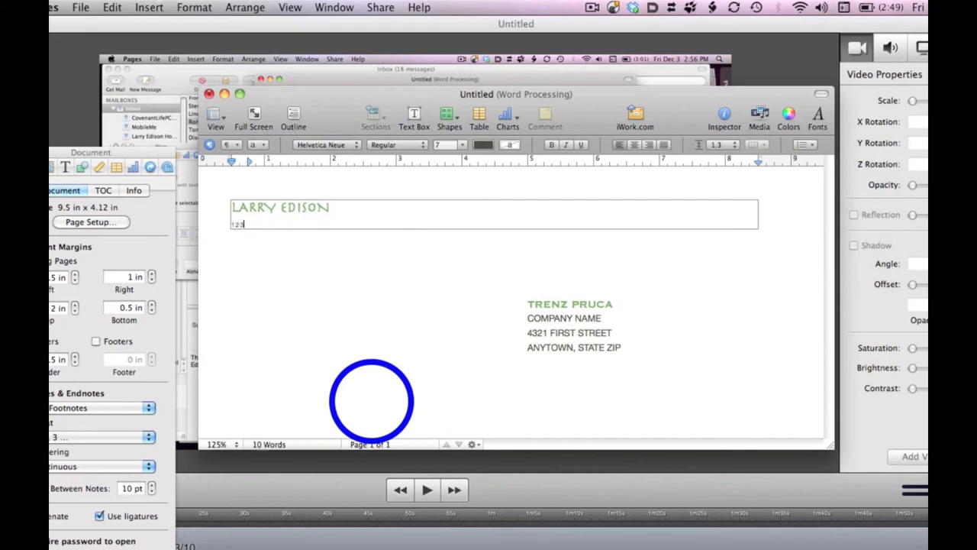
type("ADDRESS SARASOTA, FL")
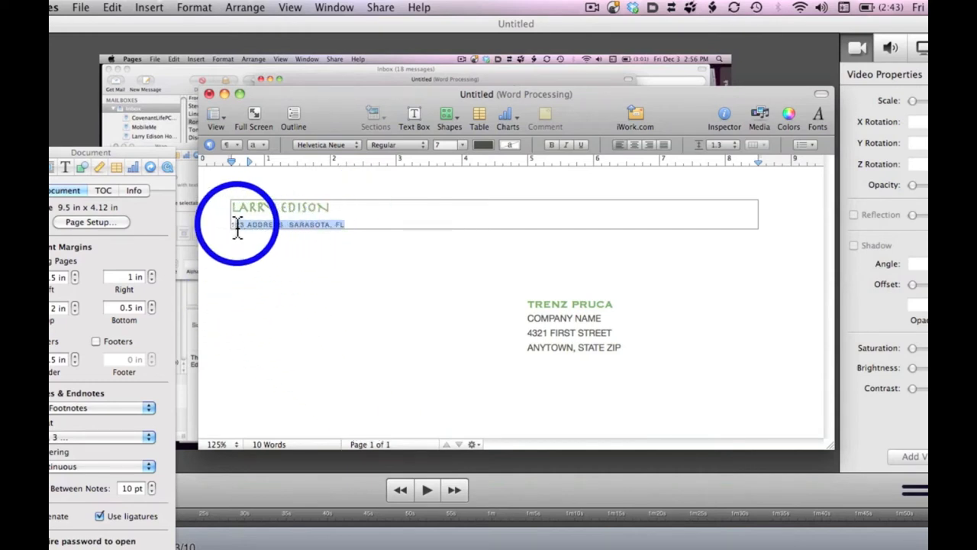
Apply Herculanum to the typed return address line
left_click(324, 144)
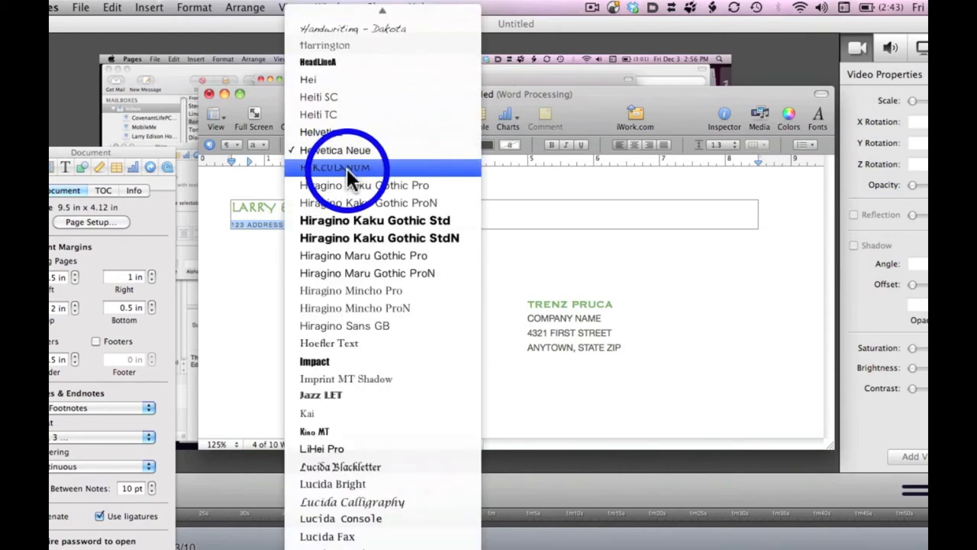
left_click(335, 168)
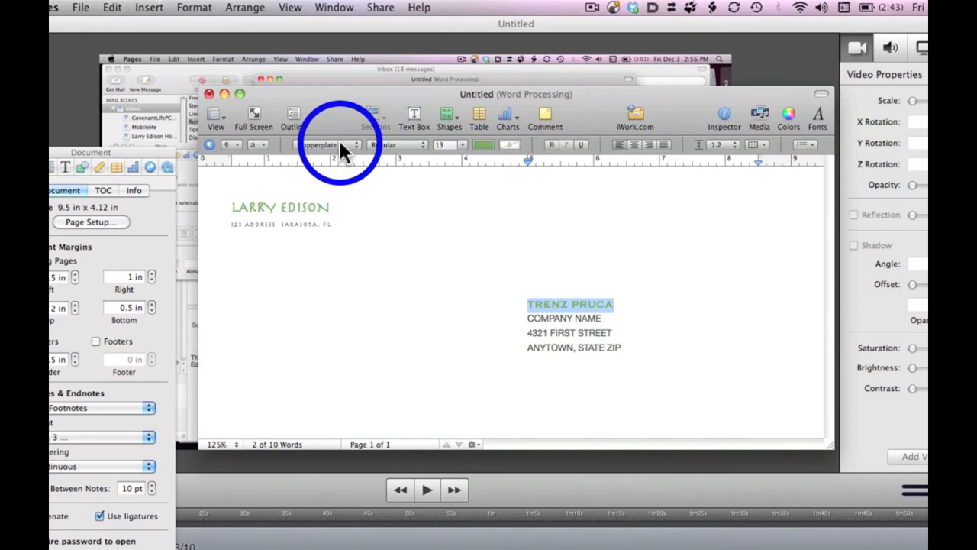
Give TRENZ PRUCA the Handwriting – Dakota font, then start choosing a font for the address lines
left_click(330, 144)
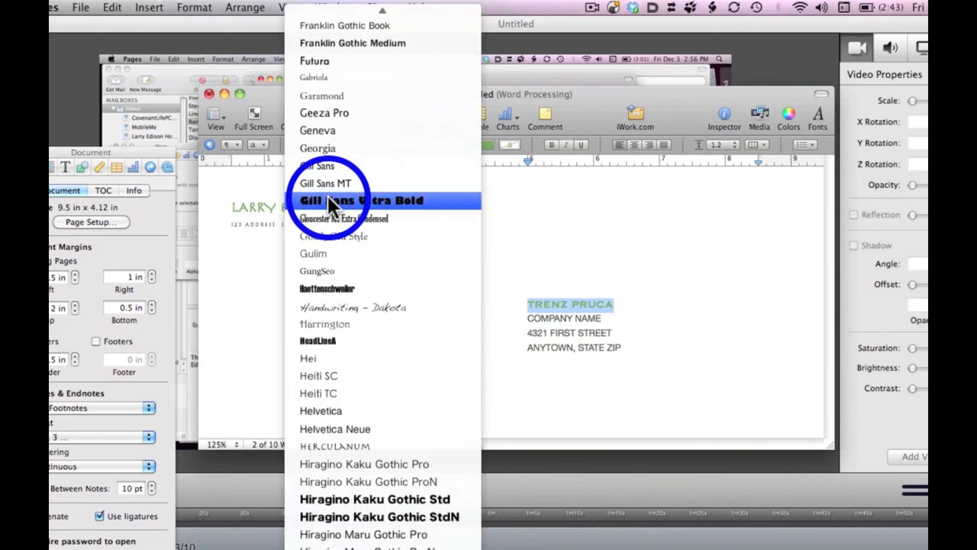
mouse_move(375, 306)
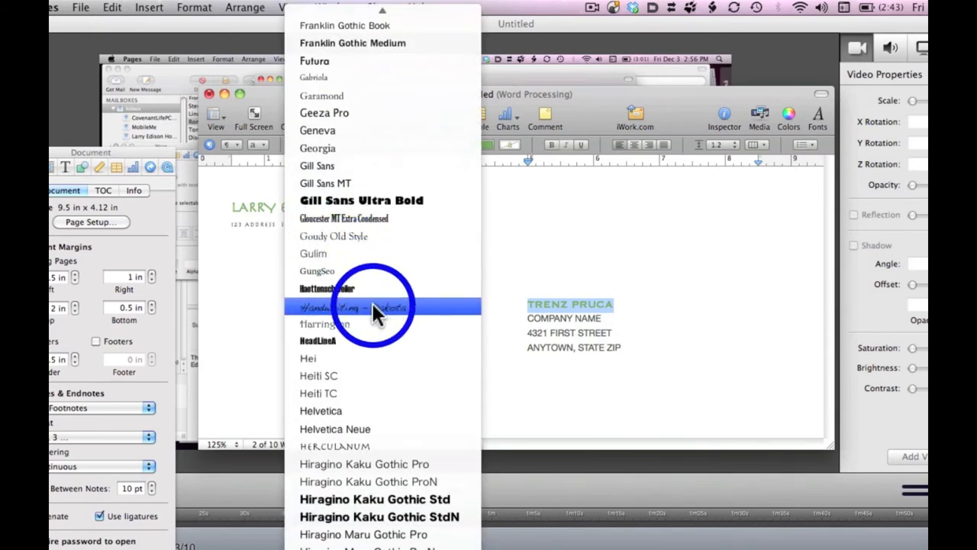
left_click(367, 306)
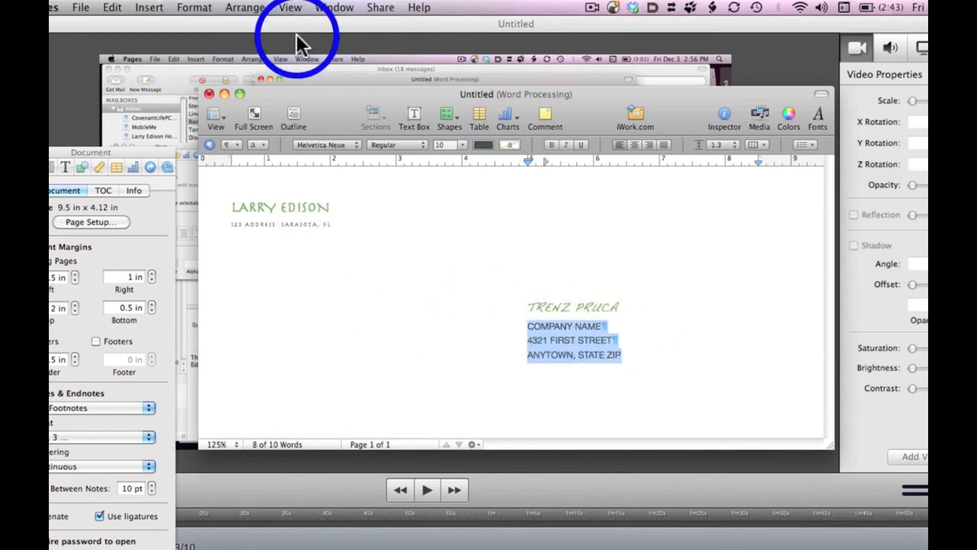
mouse_move(333, 154)
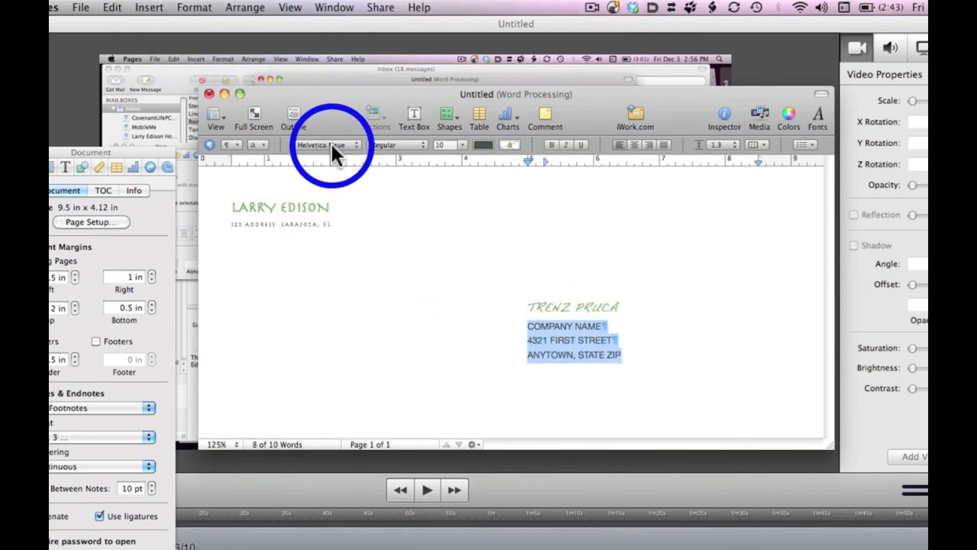
left_click(327, 145)
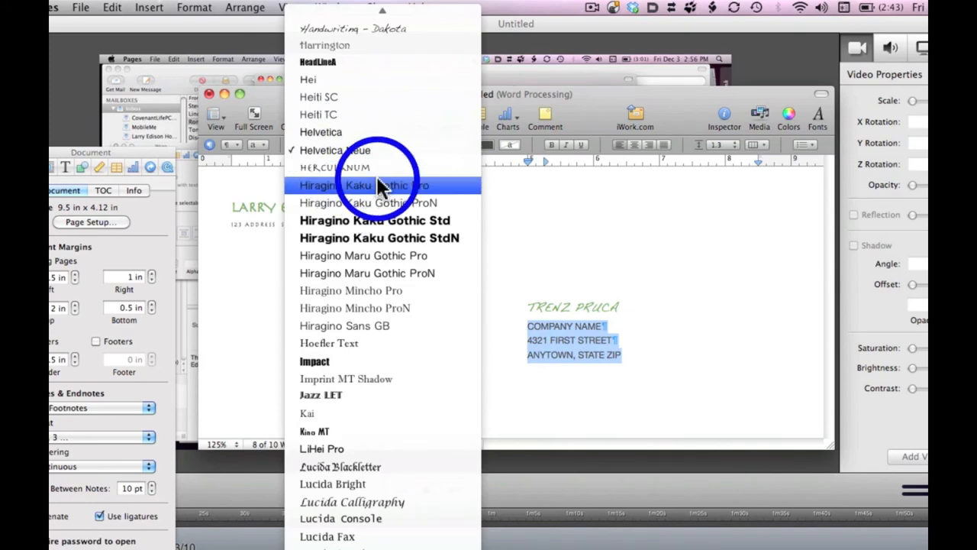